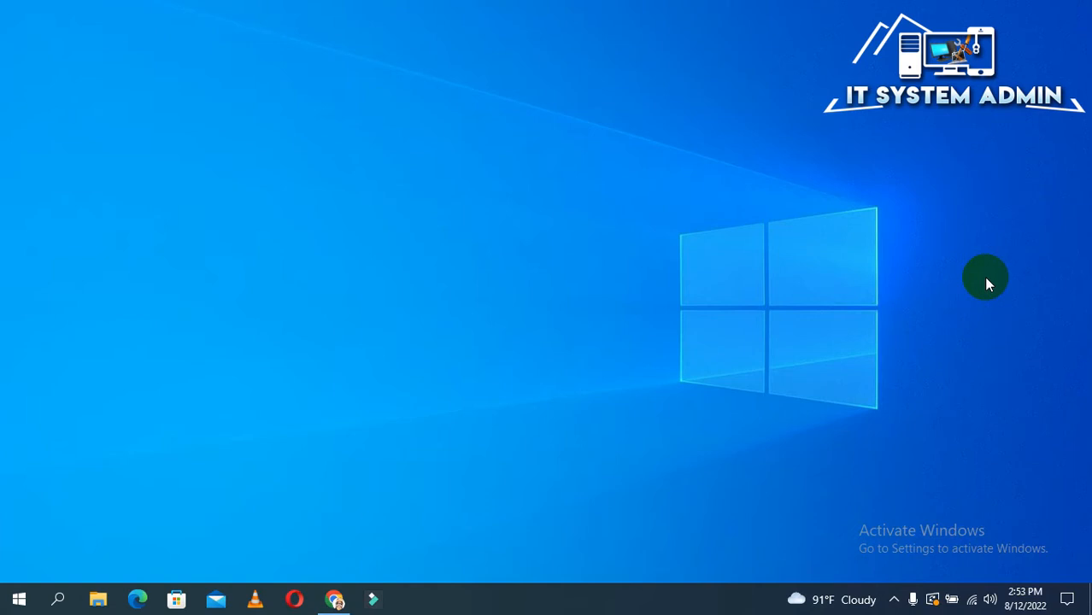
mouse_move(58, 598)
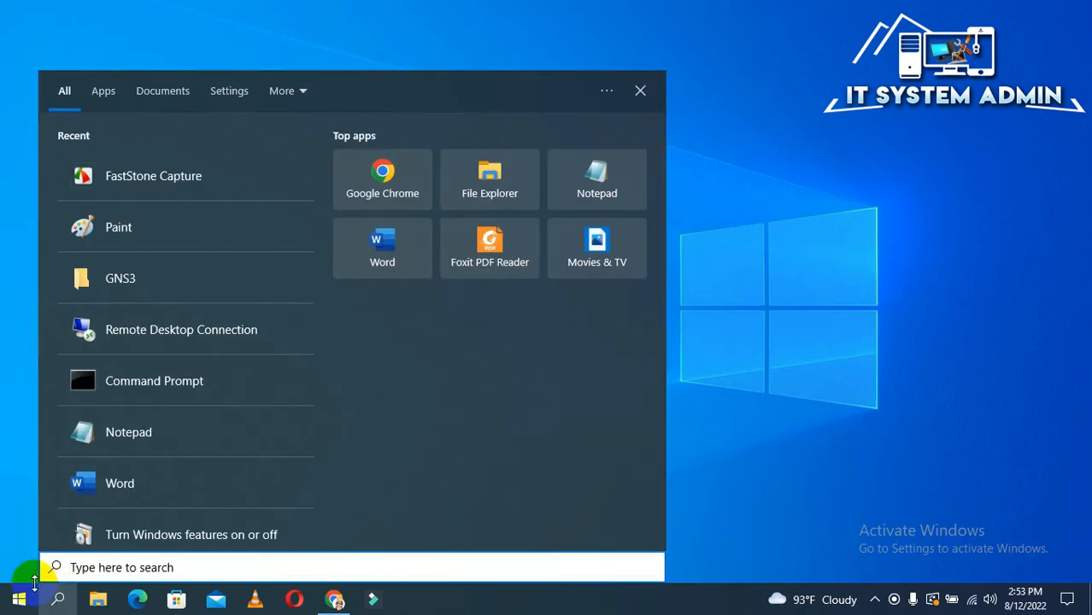
mouse_move(120, 482)
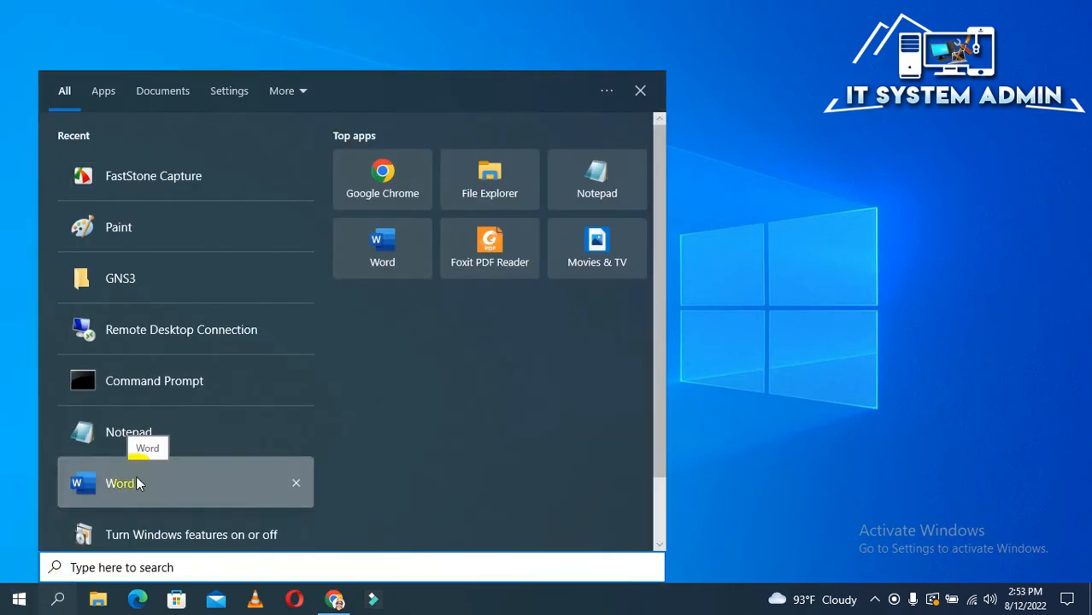
Launch Word from Start and begin a new blank document (Document1)
left_click(120, 482)
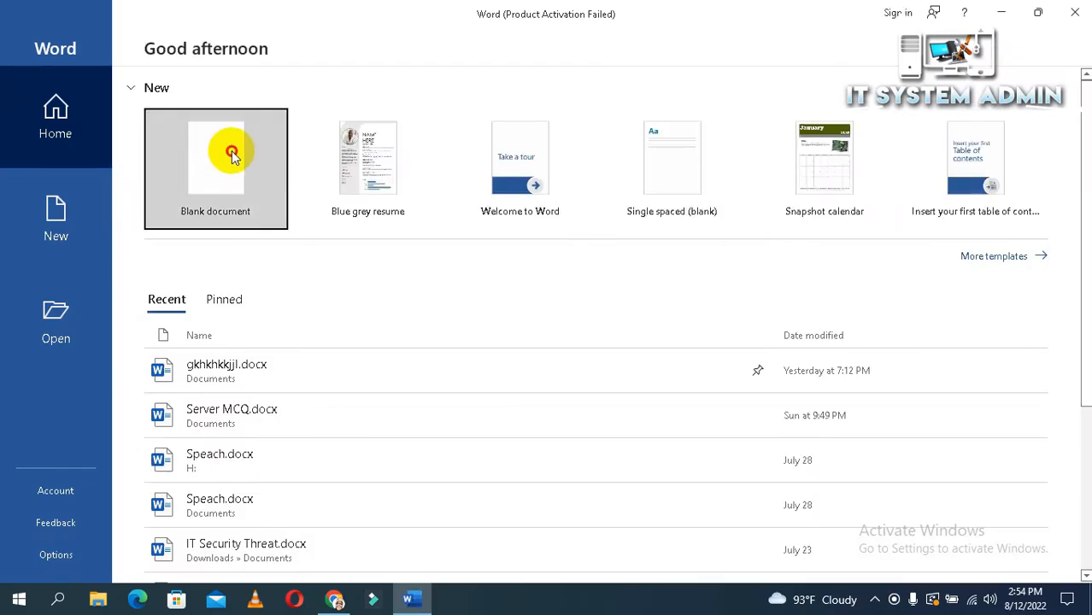
left_click(215, 157)
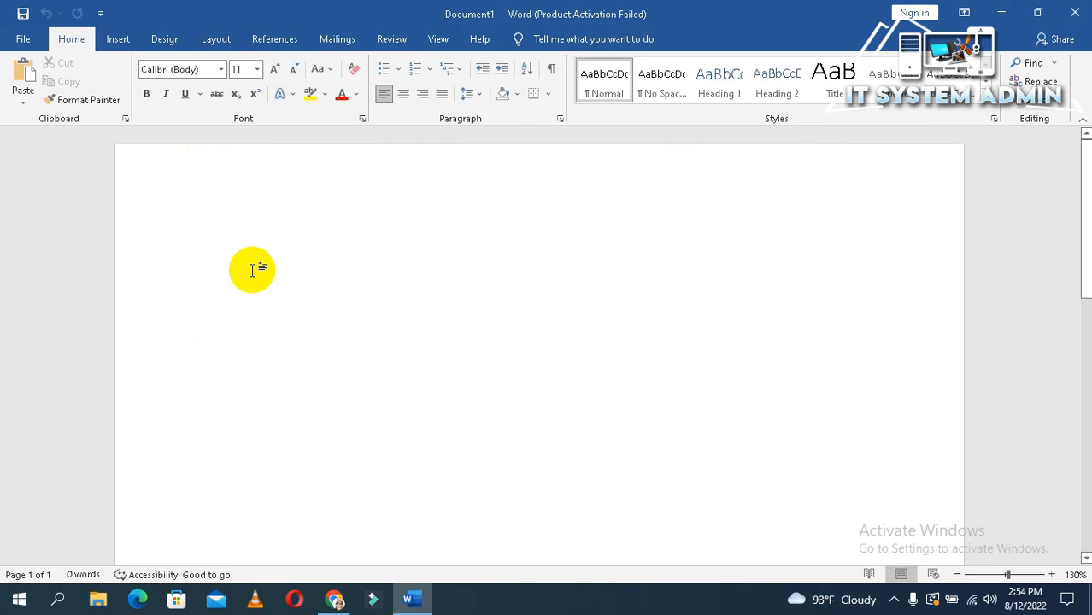
Write the line "How to pin or unpin a word document in Ms Word." on the page
type("How t")
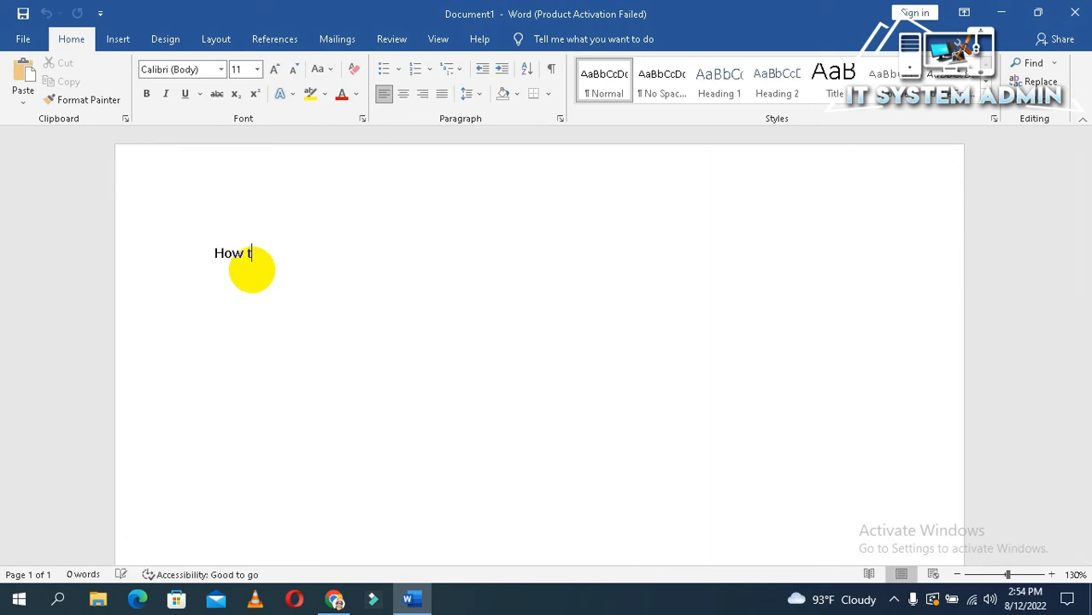
type("o pin")
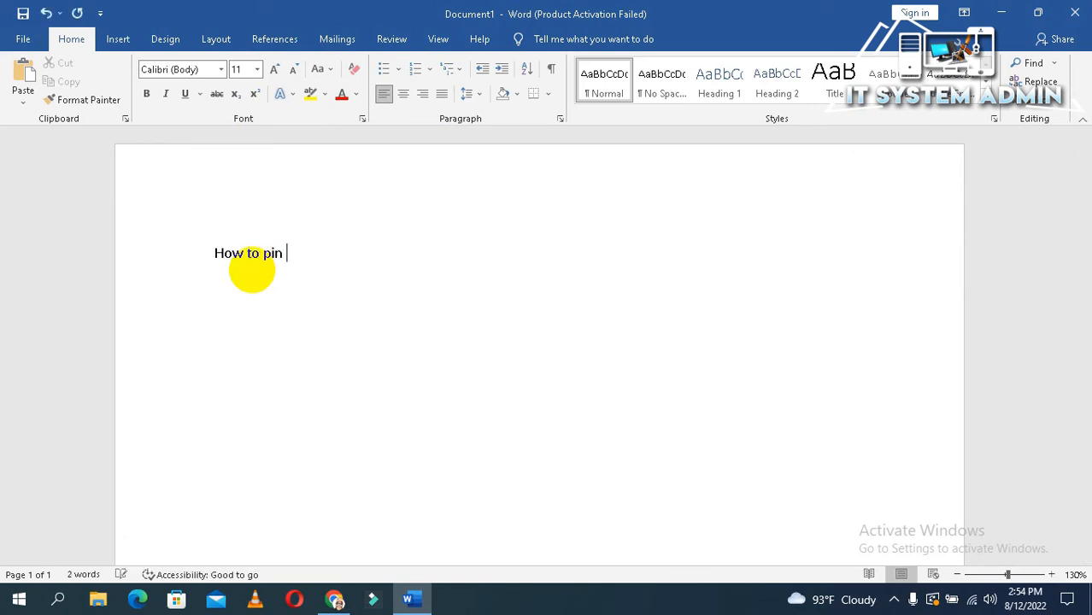
type("or")
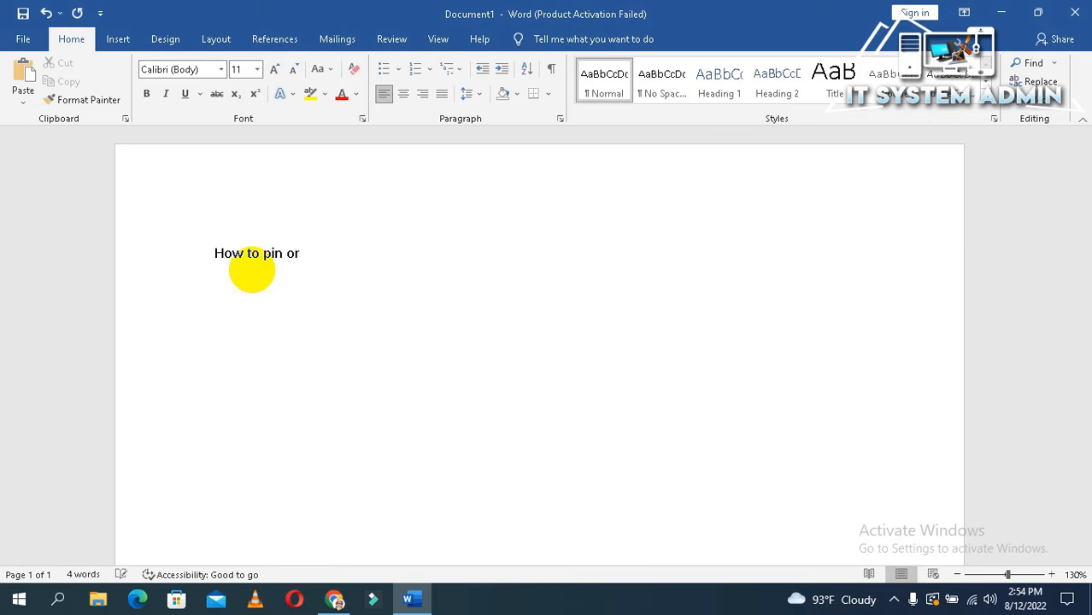
type("unpi")
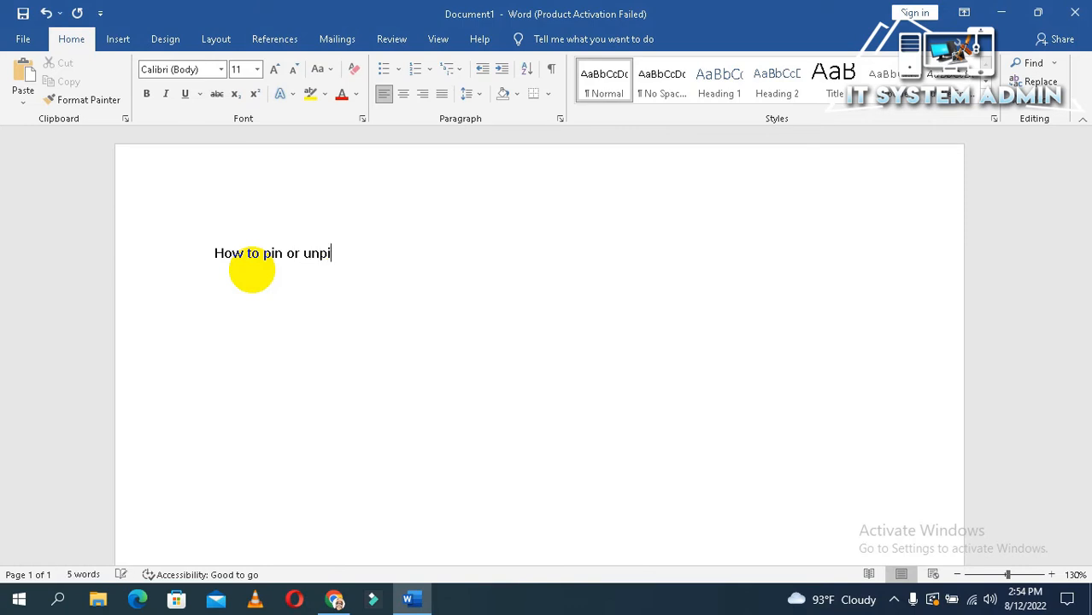
type("n")
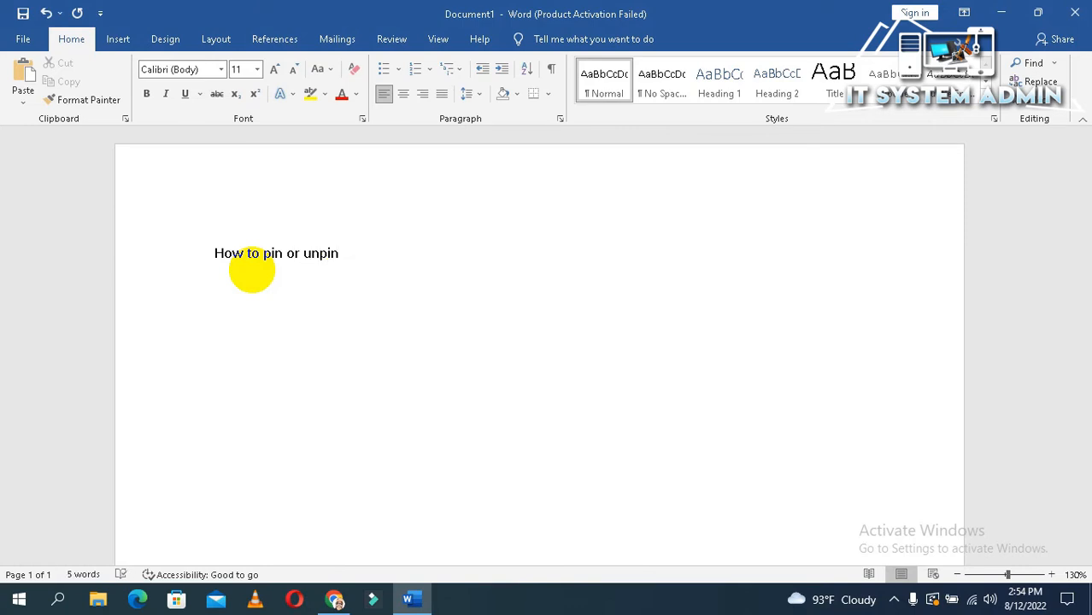
type("a w")
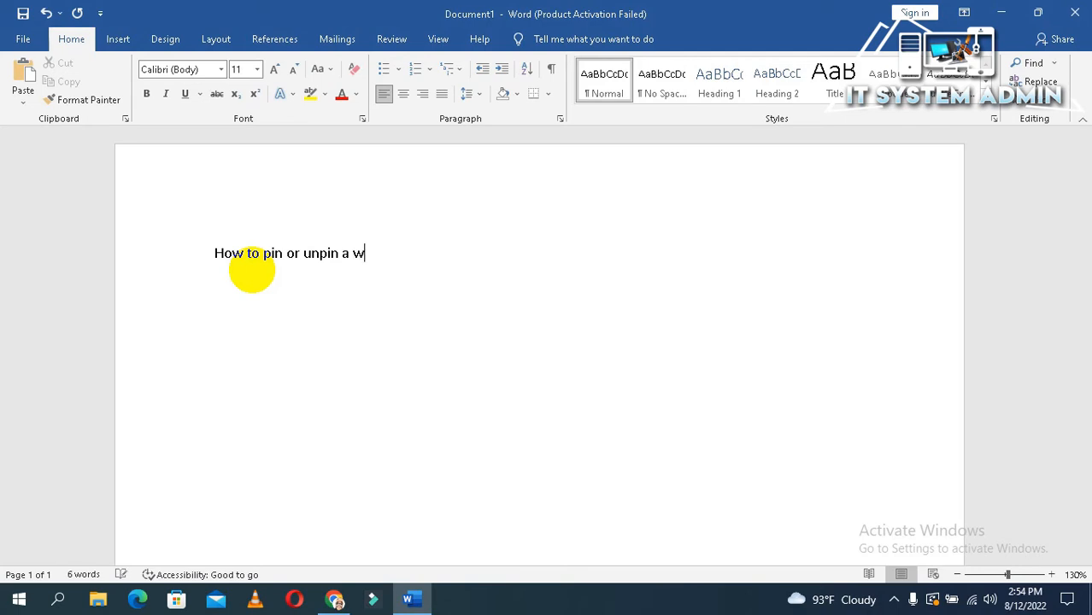
type("ord")
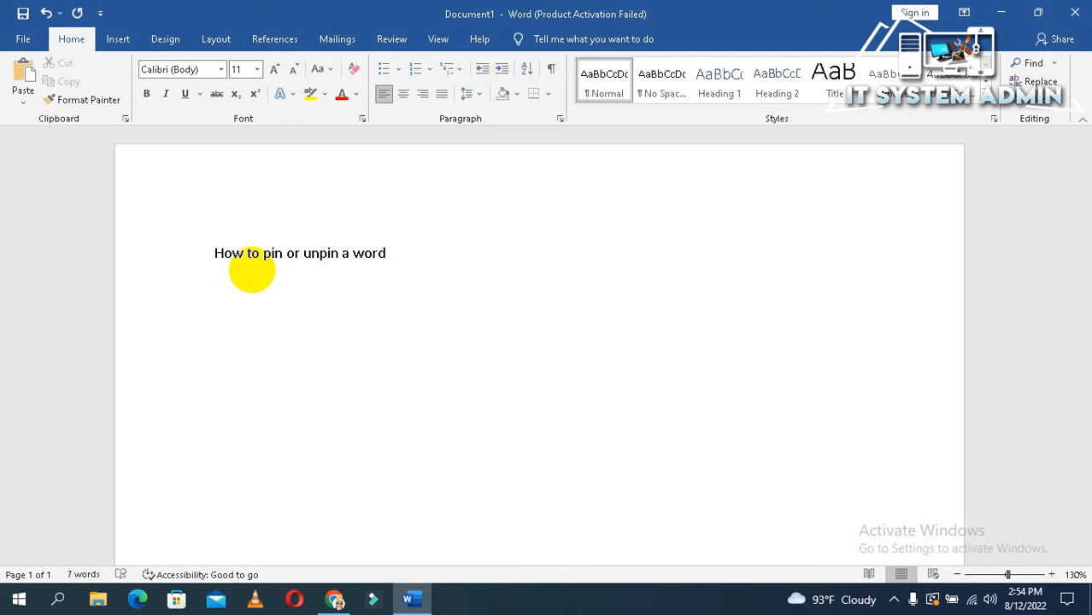
type("docume")
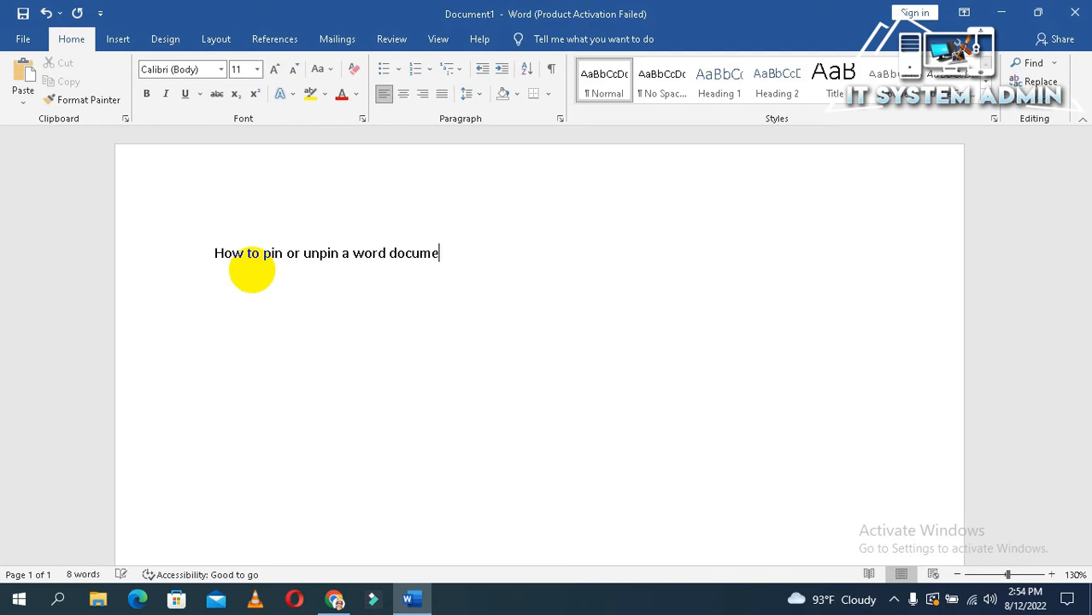
type("nt in Ms")
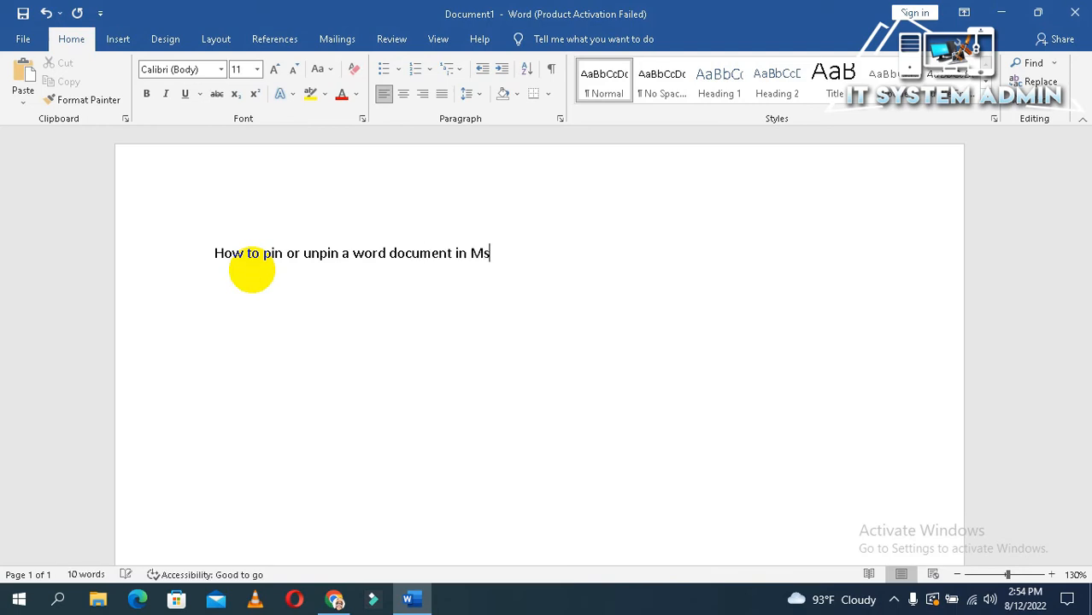
type("Wo")
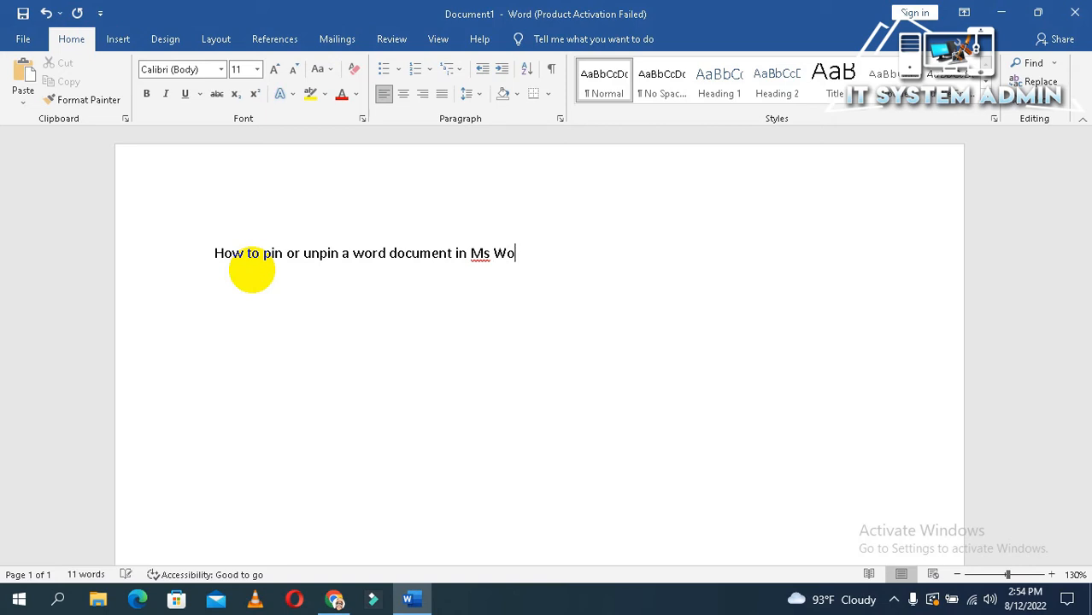
type("rd.")
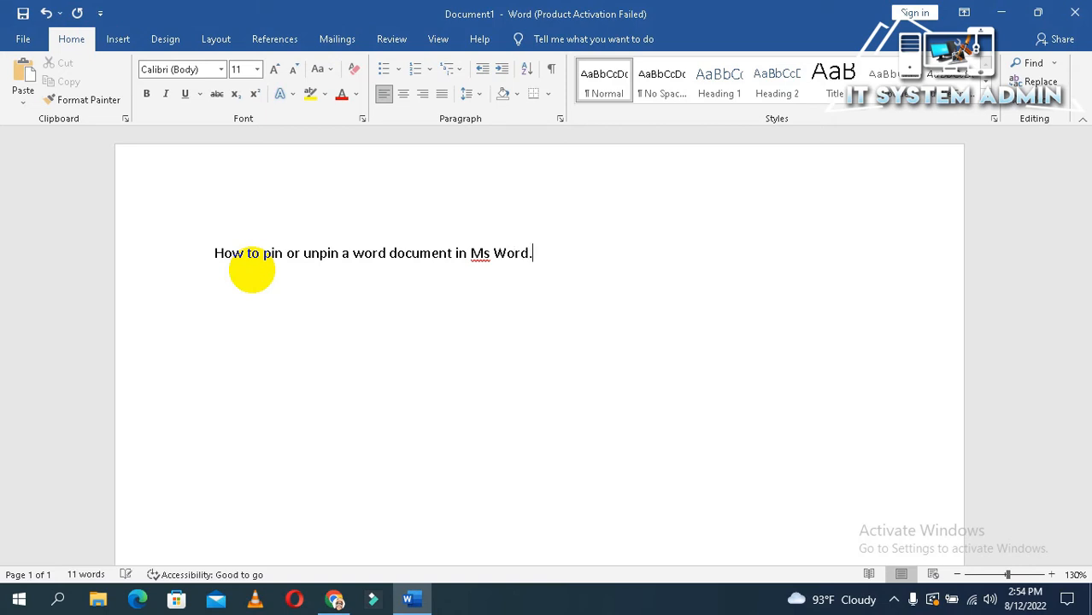
mouse_move(214, 253)
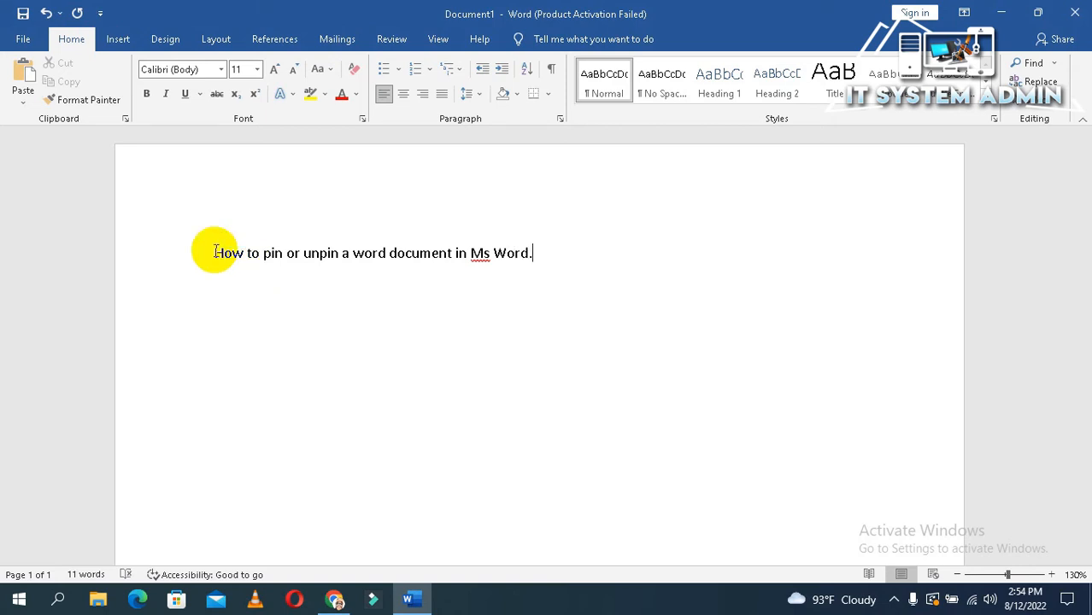
Save the document via Save As into Documents under the name pin.docx
left_click(24, 39)
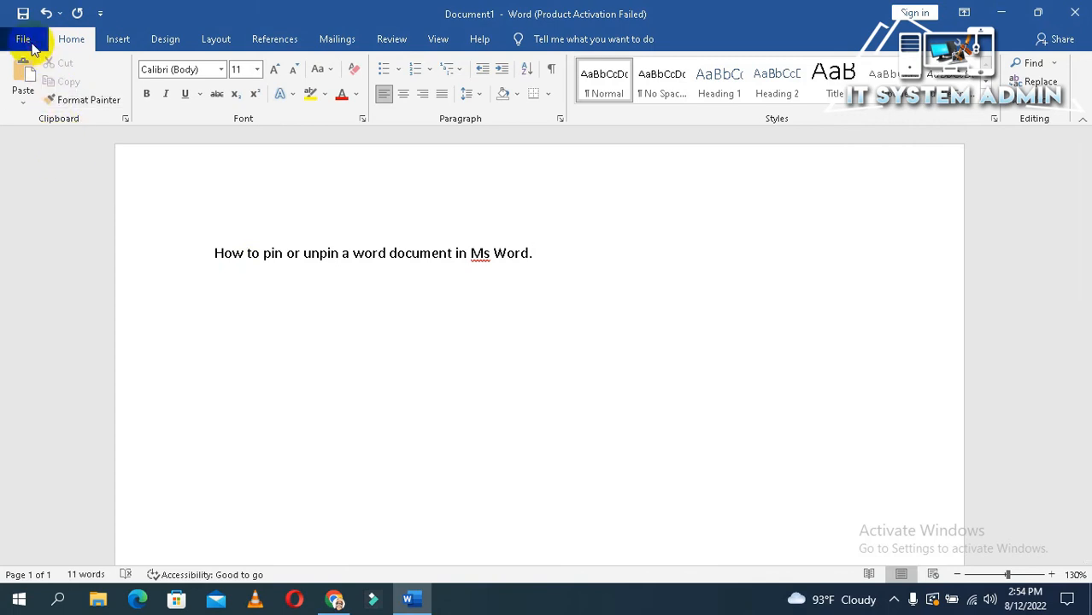
left_click(24, 38)
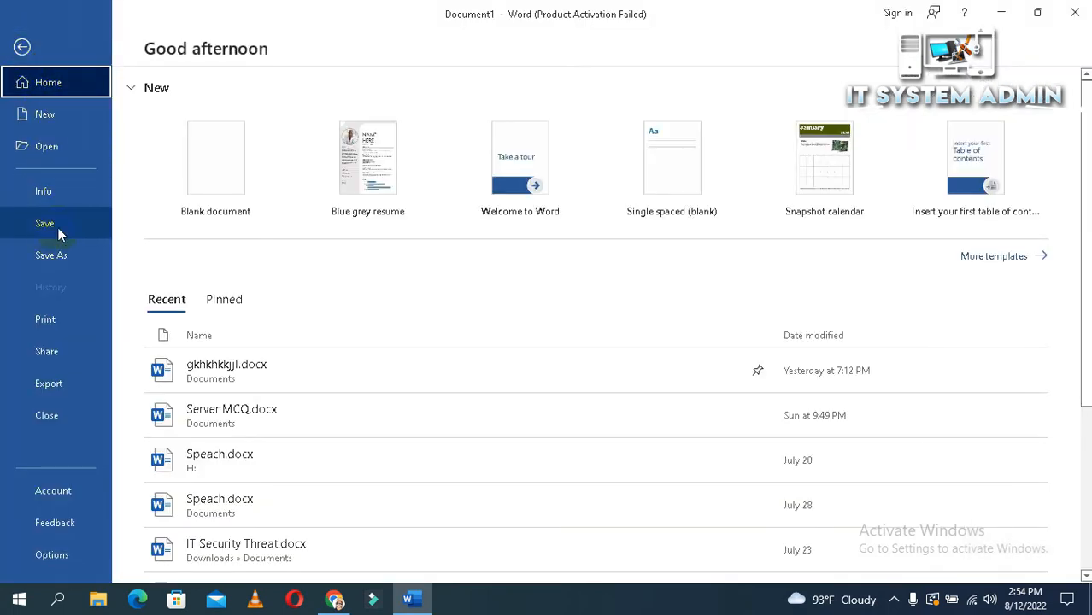
left_click(51, 255)
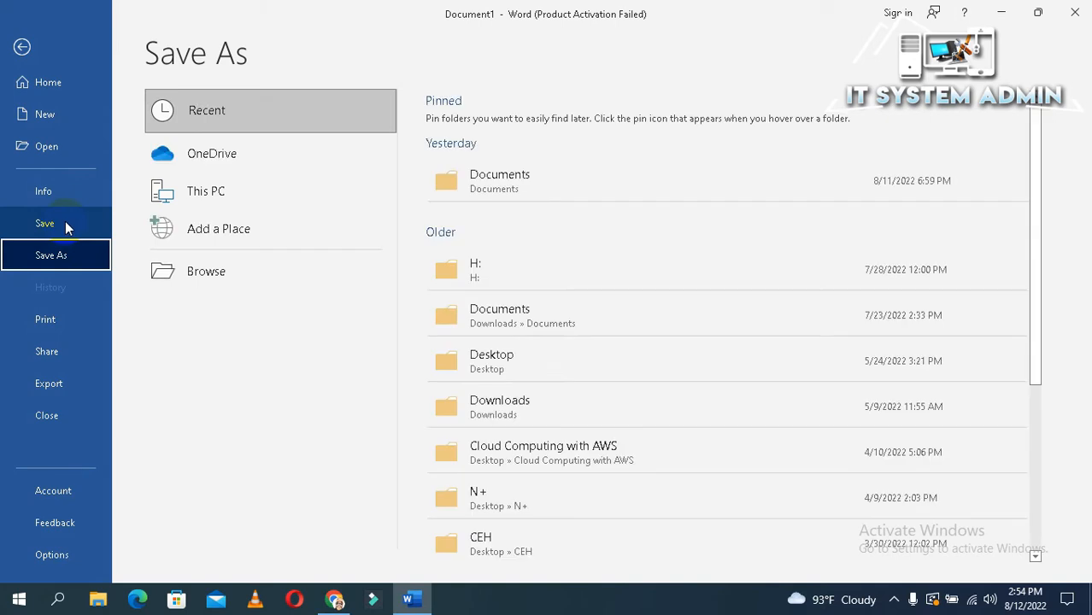
mouse_move(277, 224)
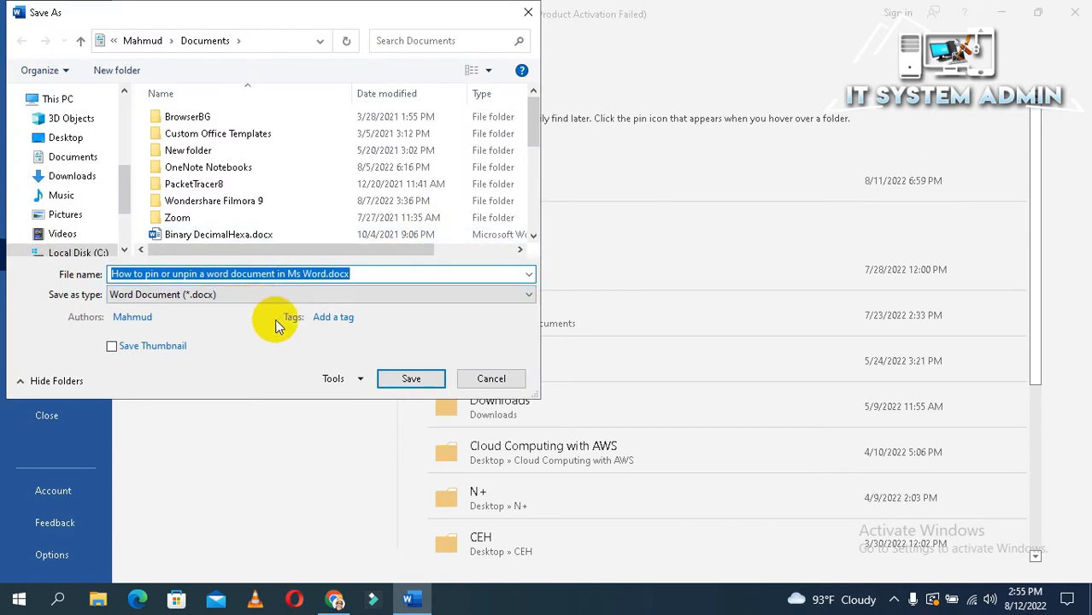
type("pin")
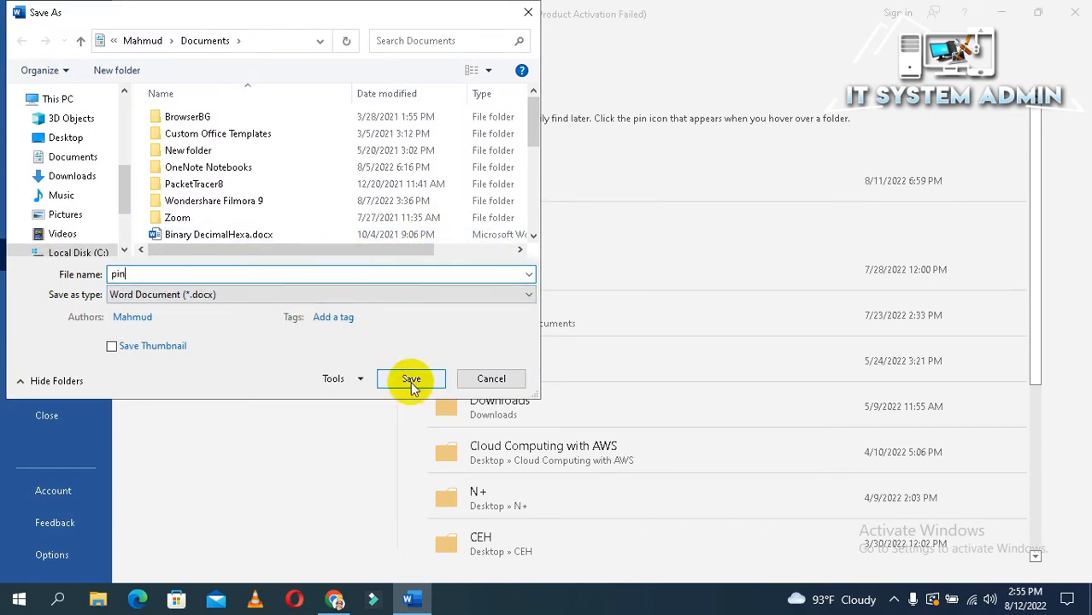
left_click(410, 379)
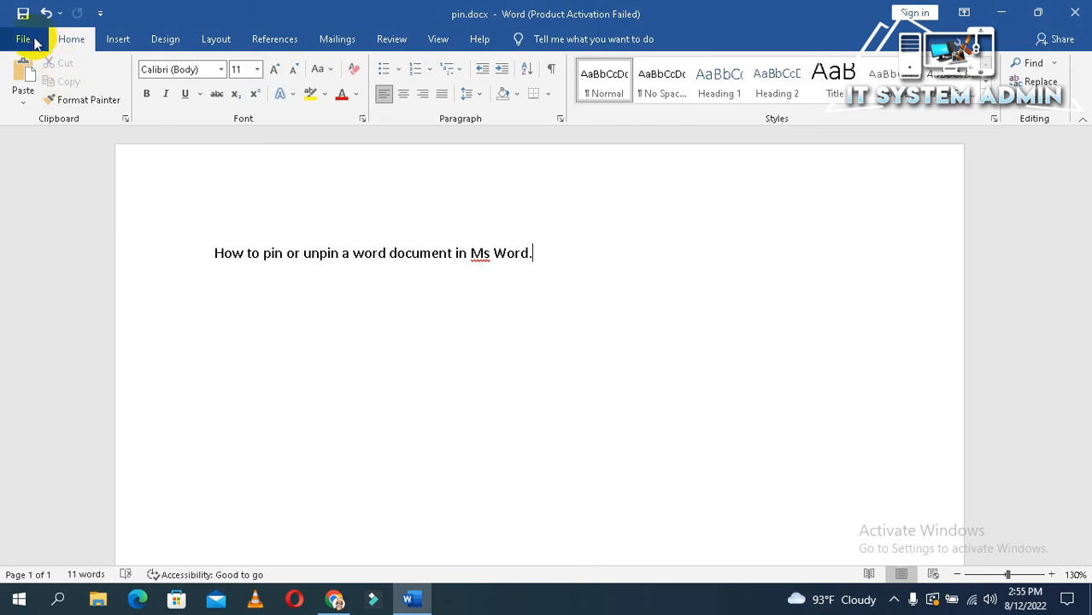
Pin pin.docx from the Recent list and show it in the Pinned list
left_click(24, 38)
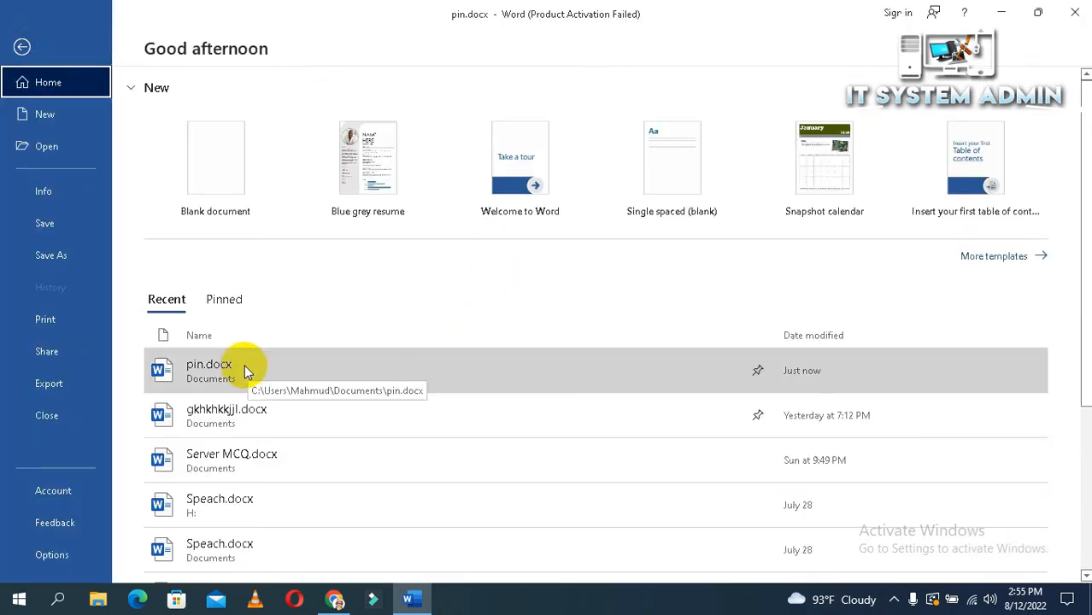
mouse_move(260, 373)
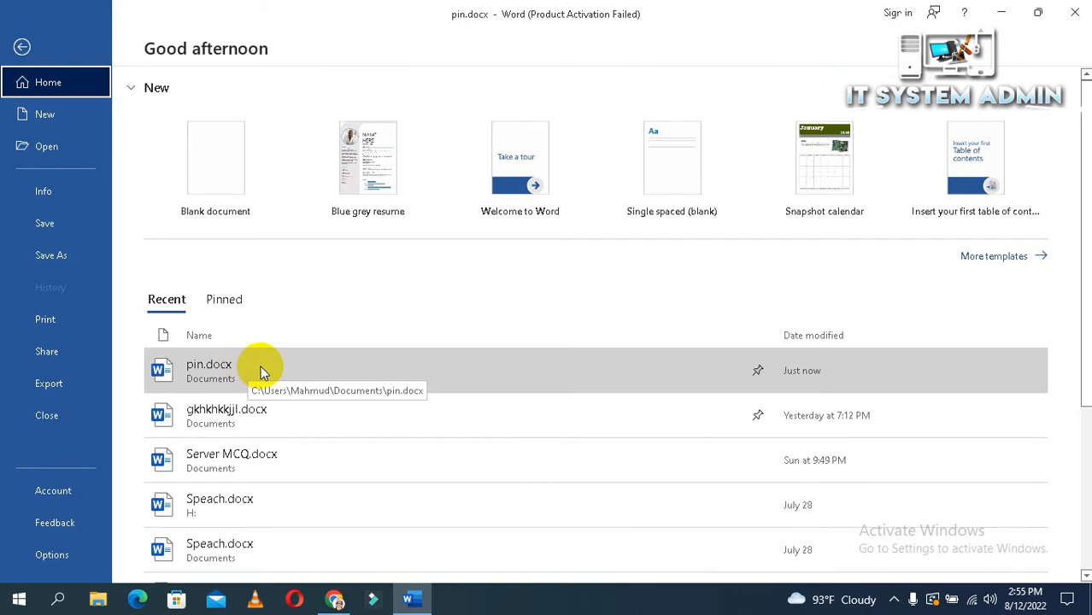
mouse_move(299, 372)
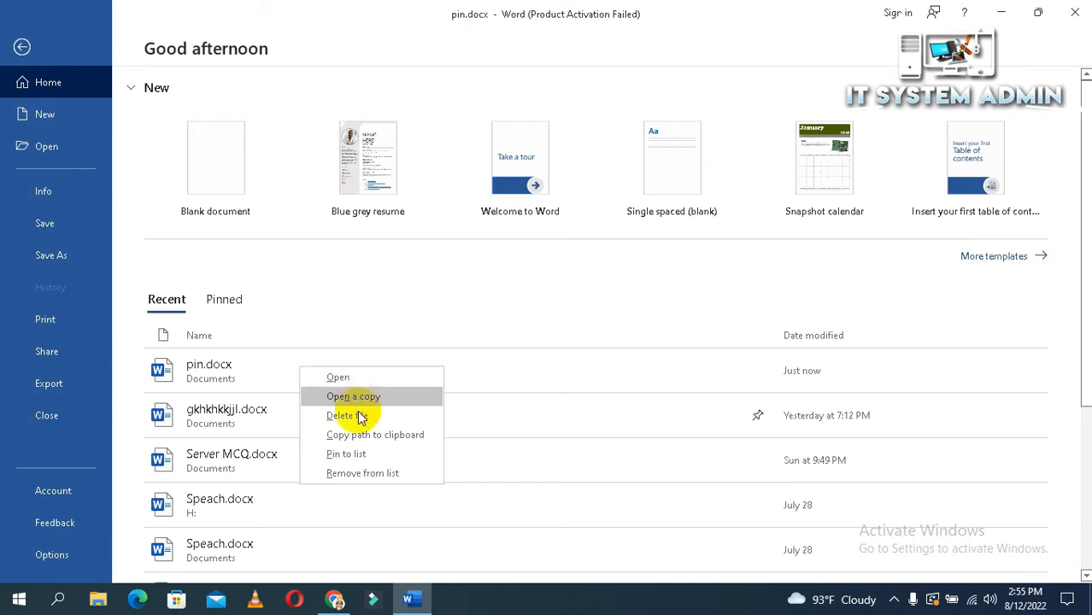
mouse_move(345, 455)
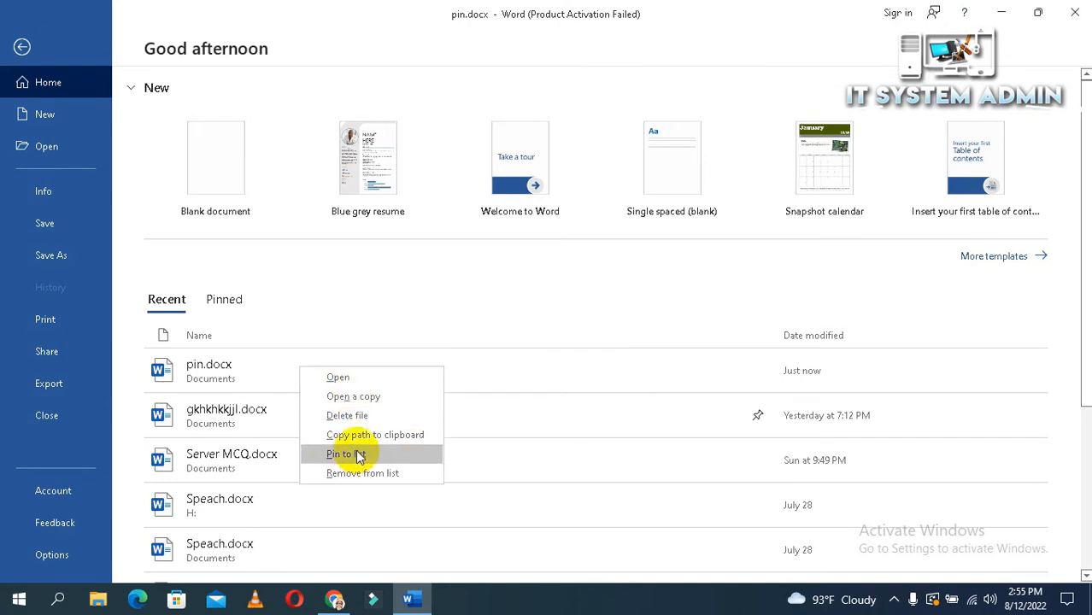
left_click(345, 454)
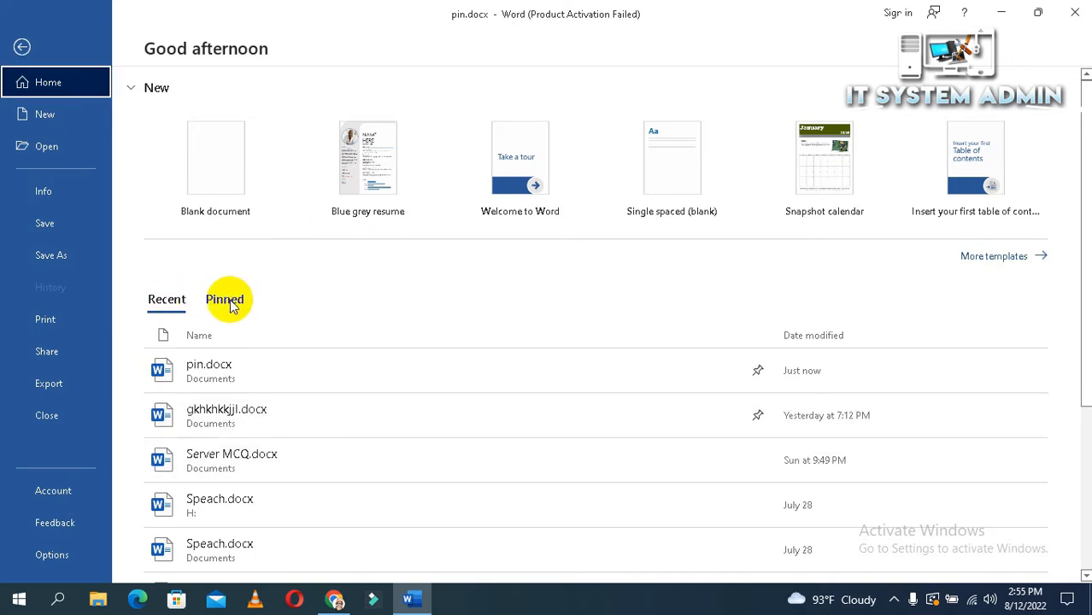
left_click(226, 299)
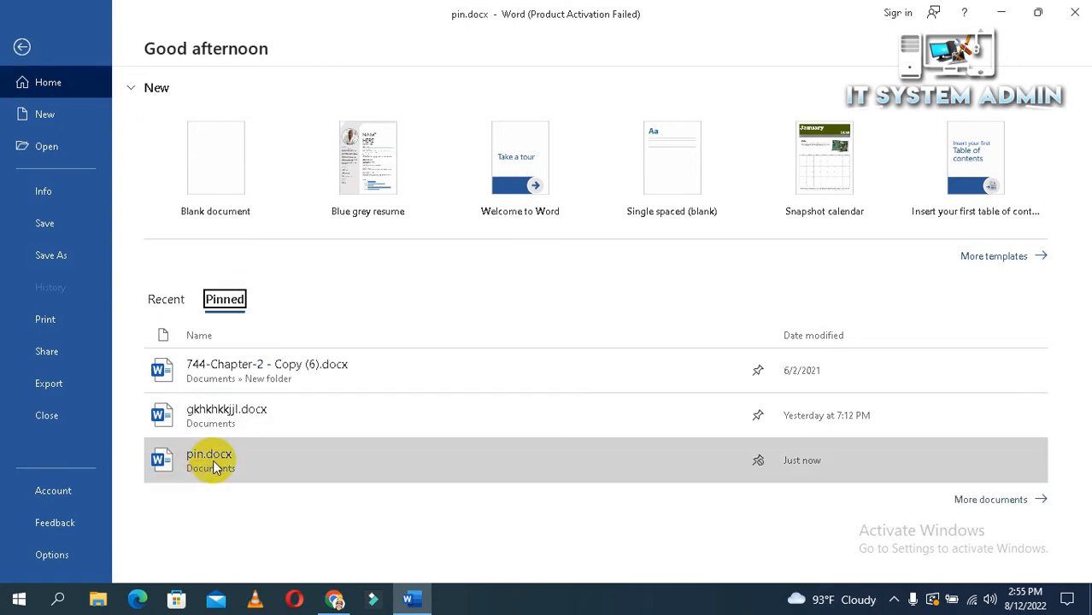
mouse_move(220, 465)
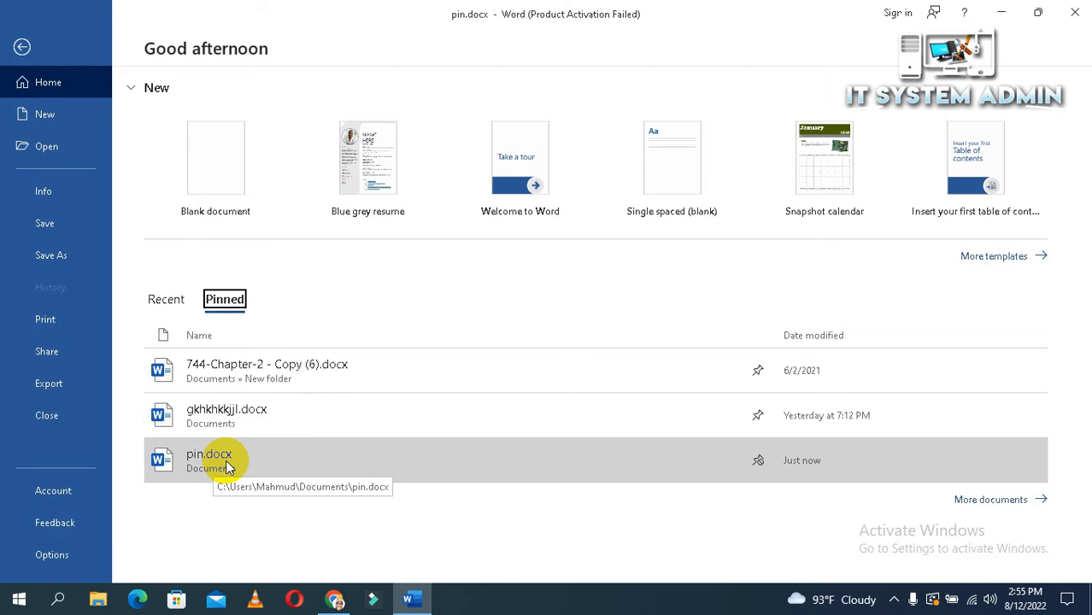
mouse_move(717, 189)
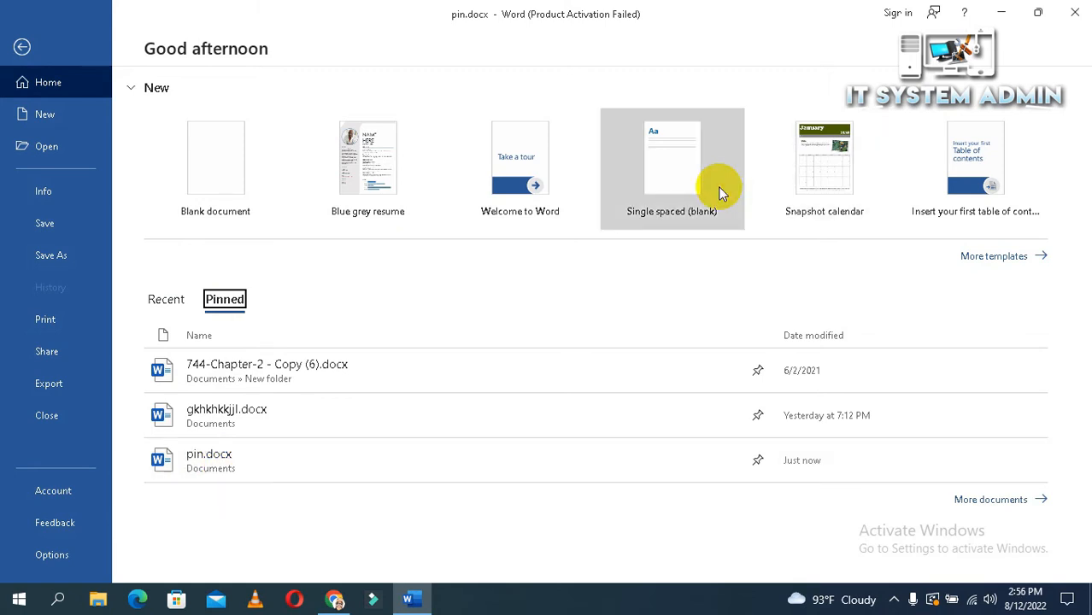
mouse_move(1021, 9)
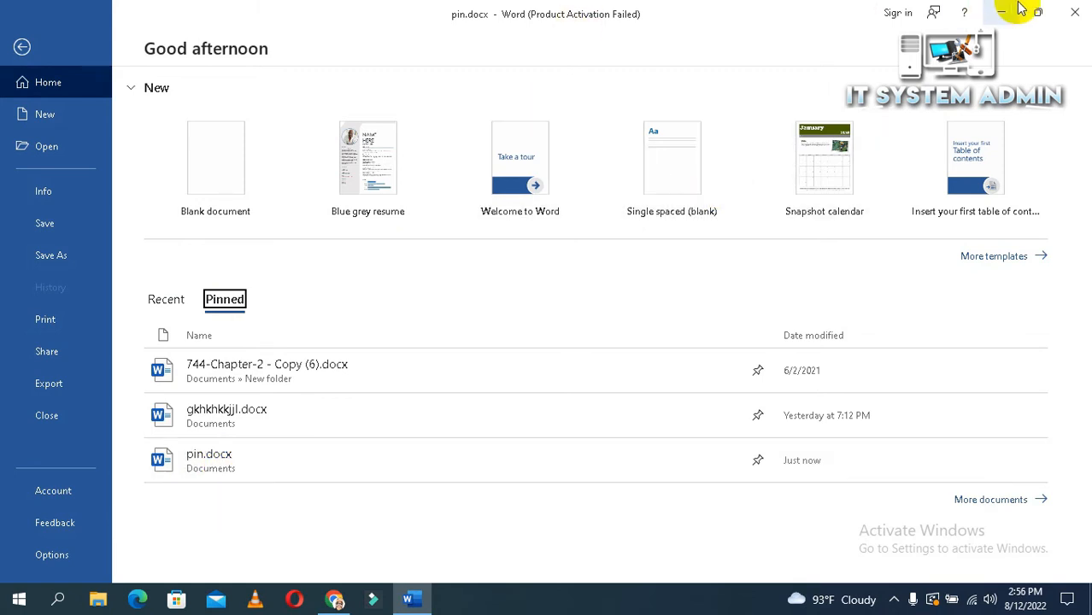
Close Word, relaunch it, reopen pin.docx from the start screen, then close Word again
left_click(1039, 10)
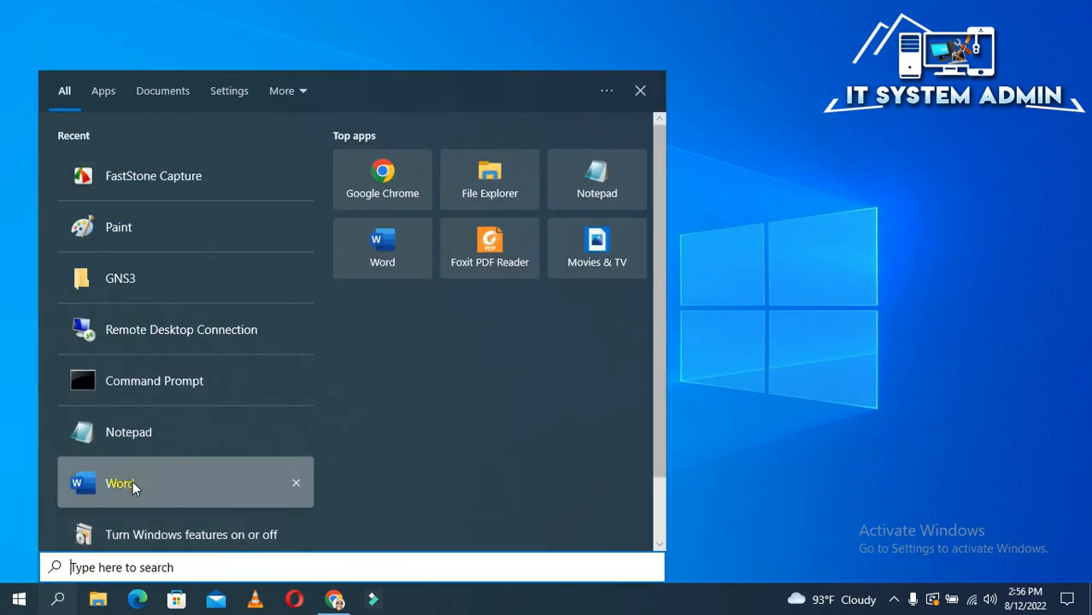
left_click(119, 482)
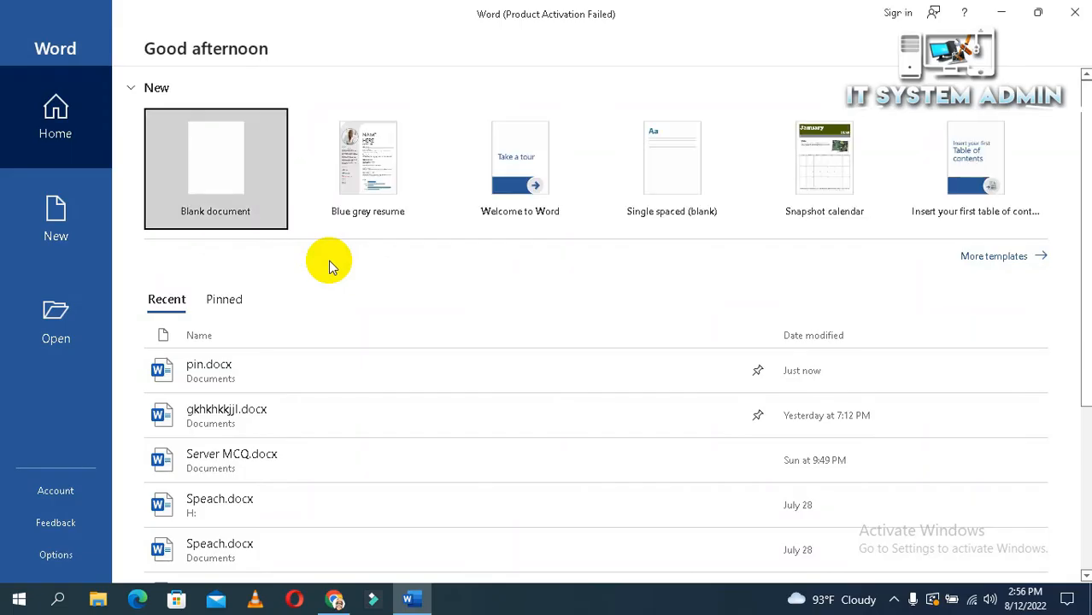
mouse_move(248, 282)
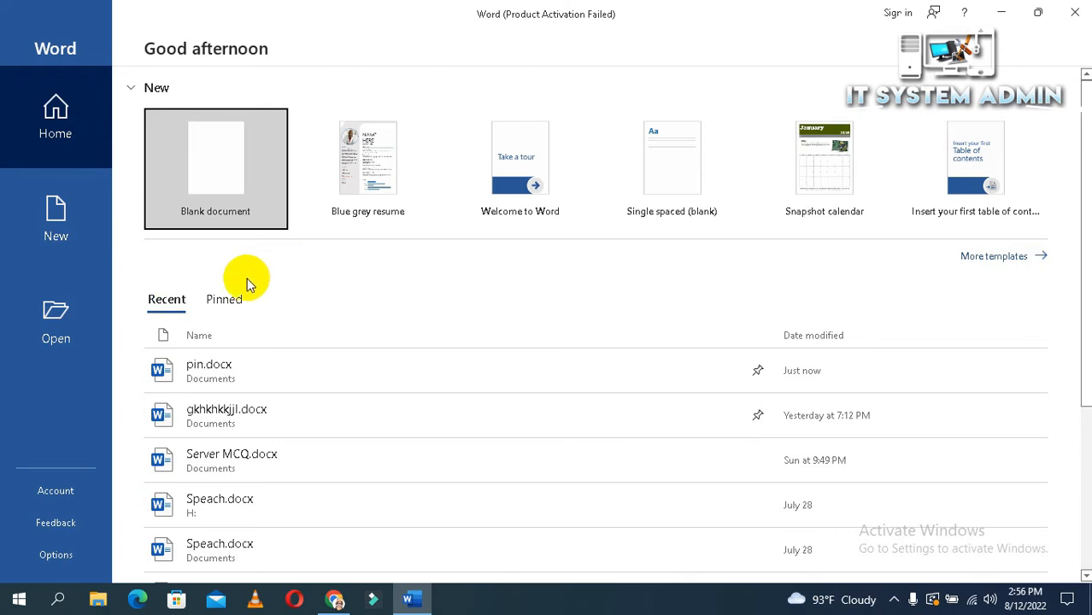
left_click(224, 299)
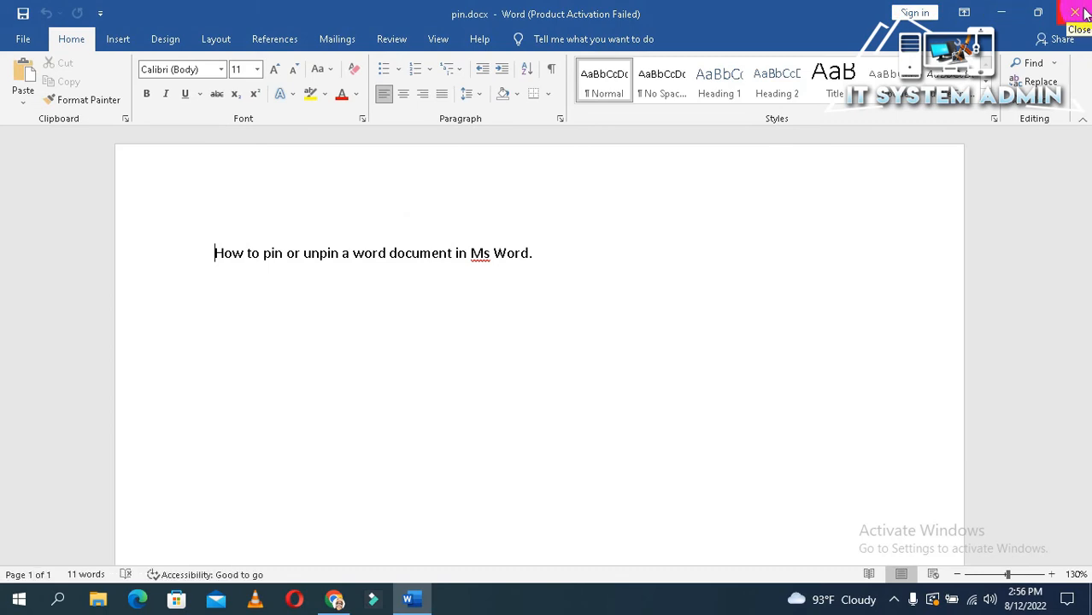
left_click(1079, 12)
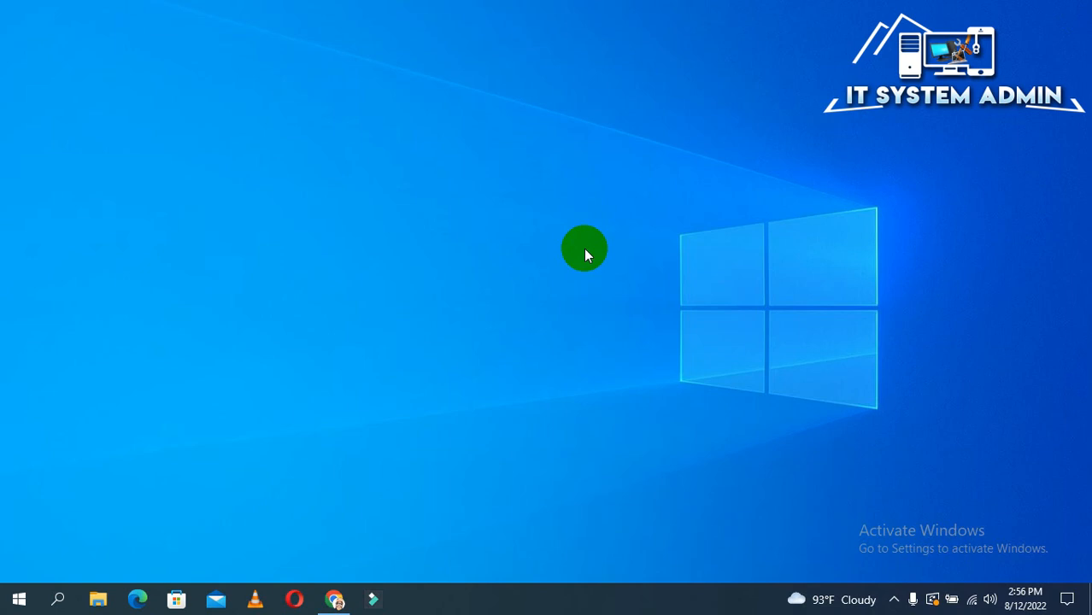
mouse_move(670, 270)
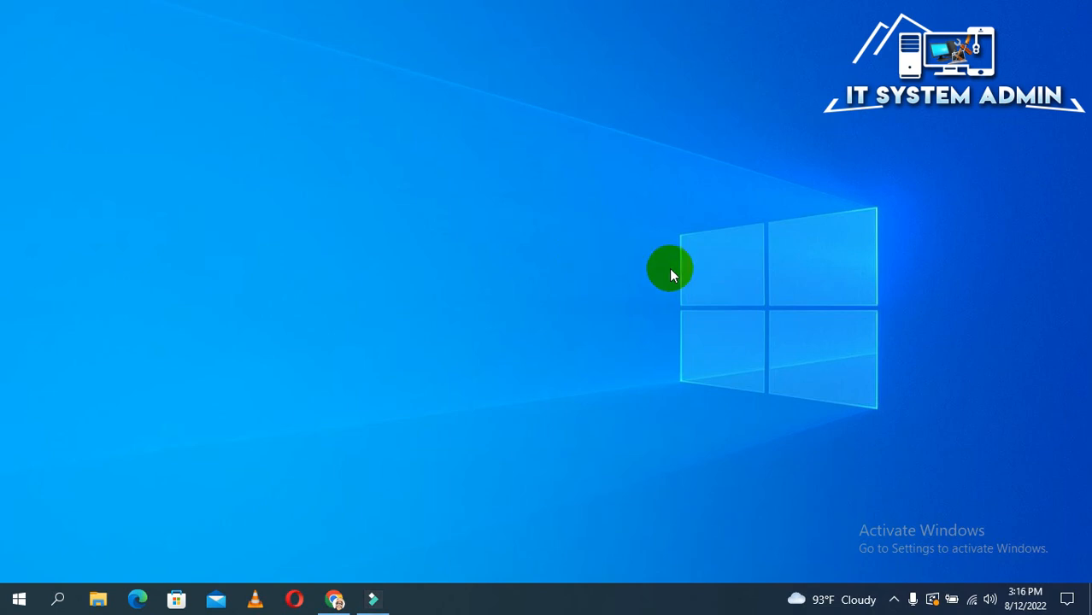
mouse_move(91, 526)
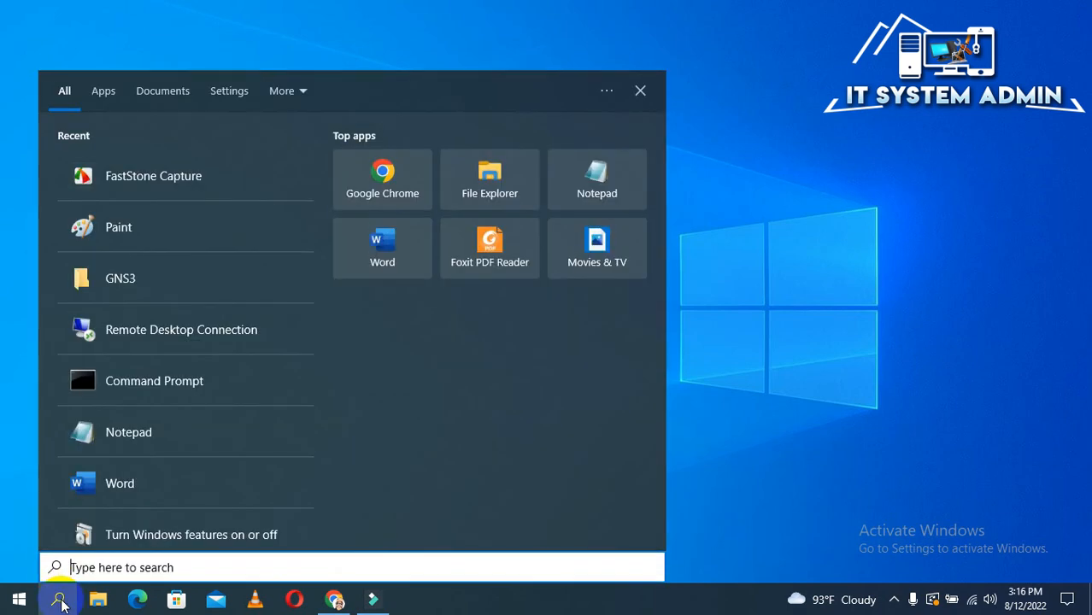
mouse_move(119, 481)
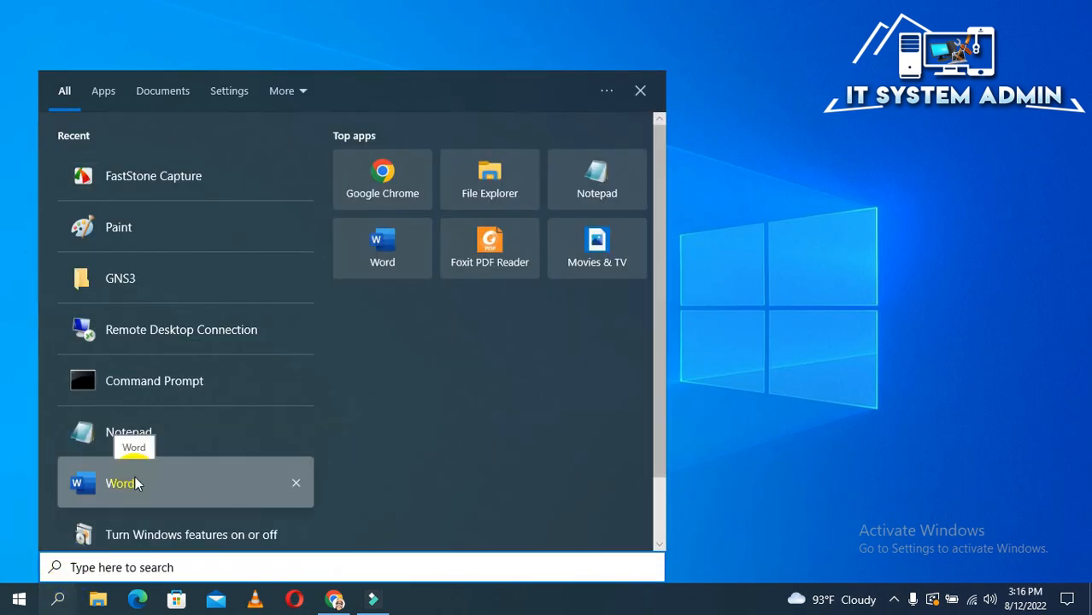
Relaunch Word, show the Pinned list and bring up the unpin options for pin.docx
left_click(120, 482)
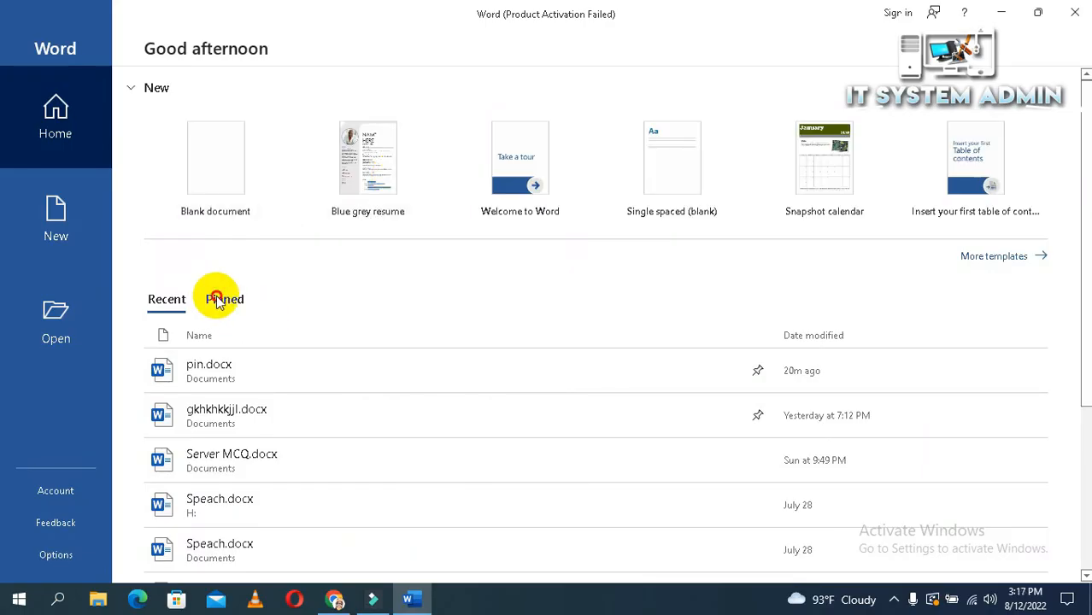
left_click(224, 299)
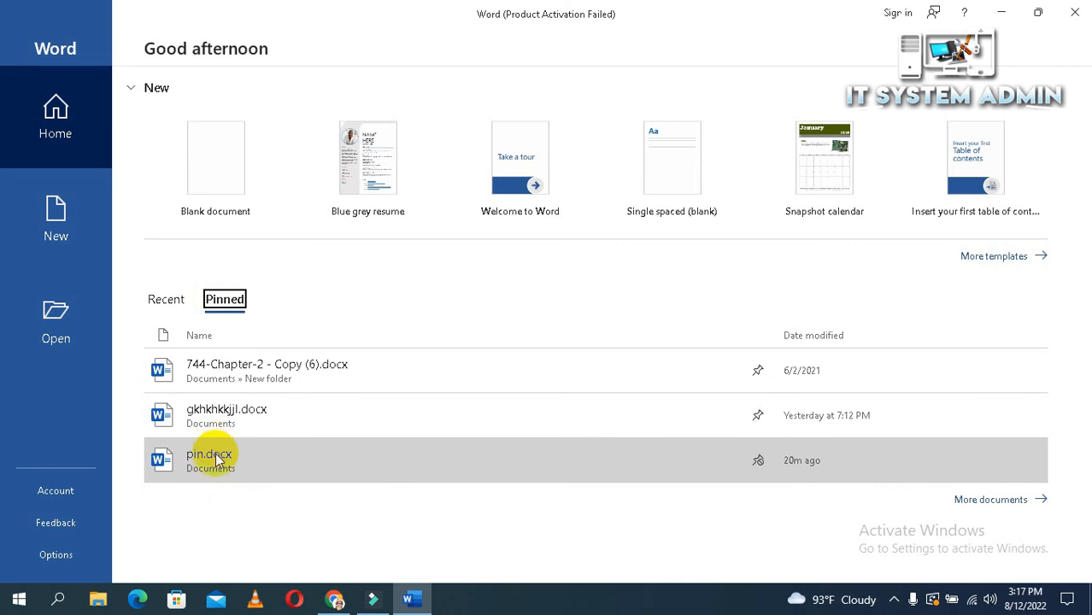
mouse_move(213, 459)
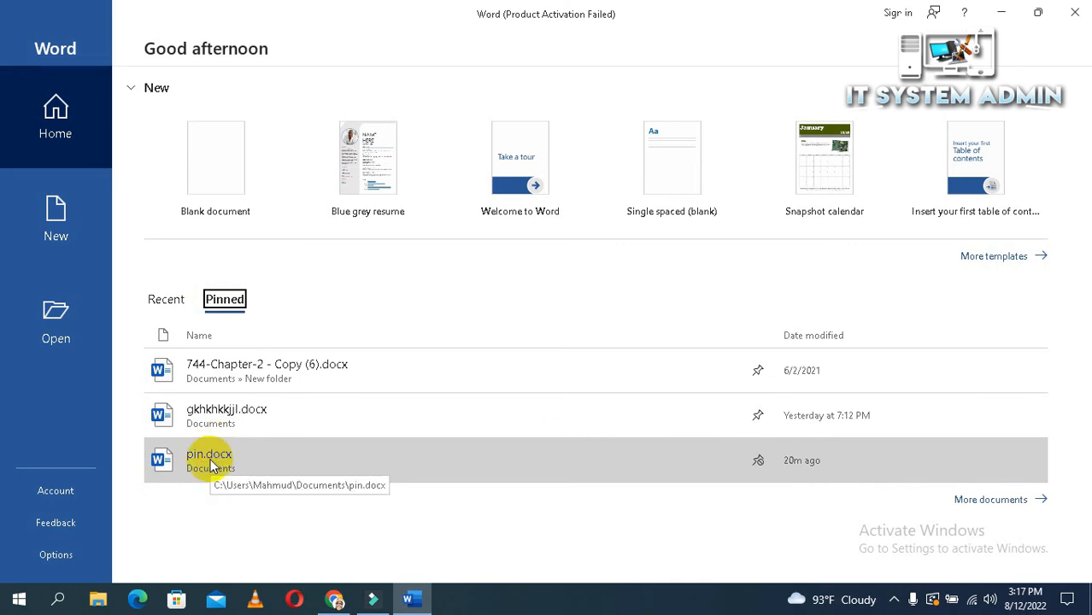
right_click(209, 460)
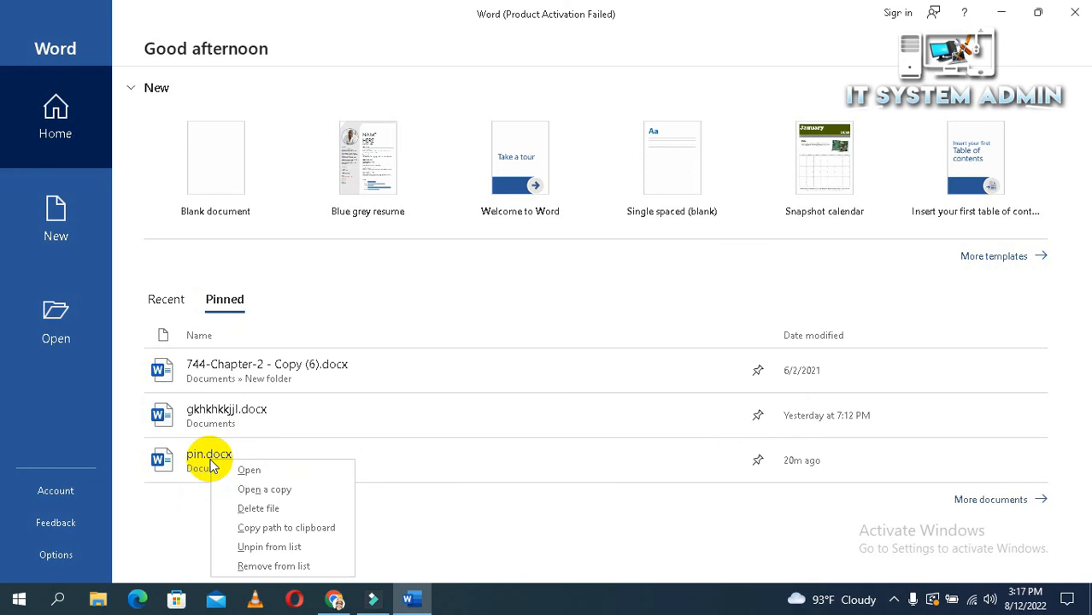
mouse_move(270, 547)
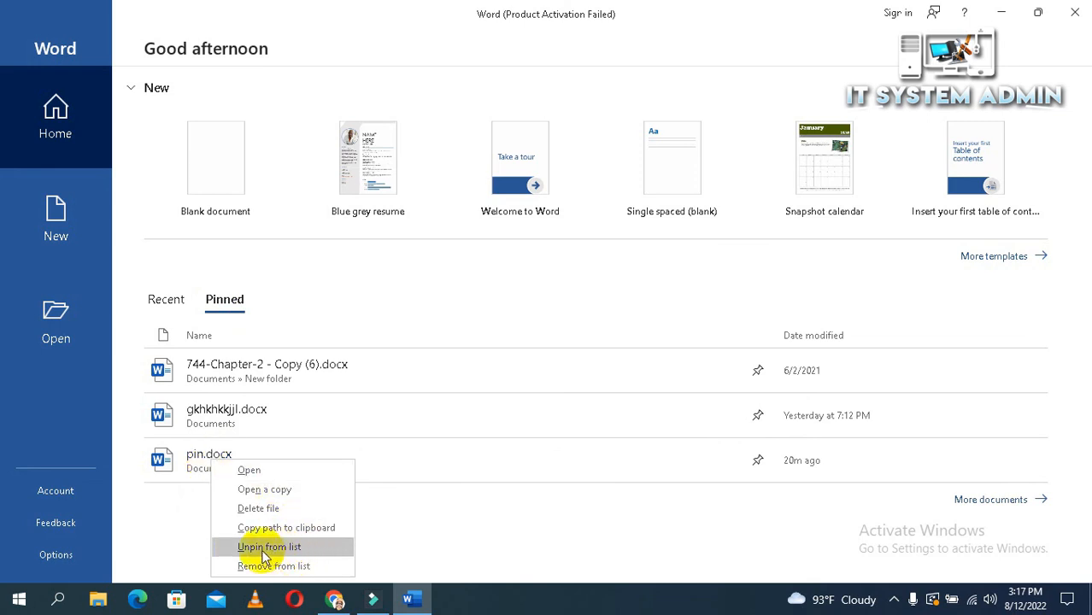
mouse_move(297, 550)
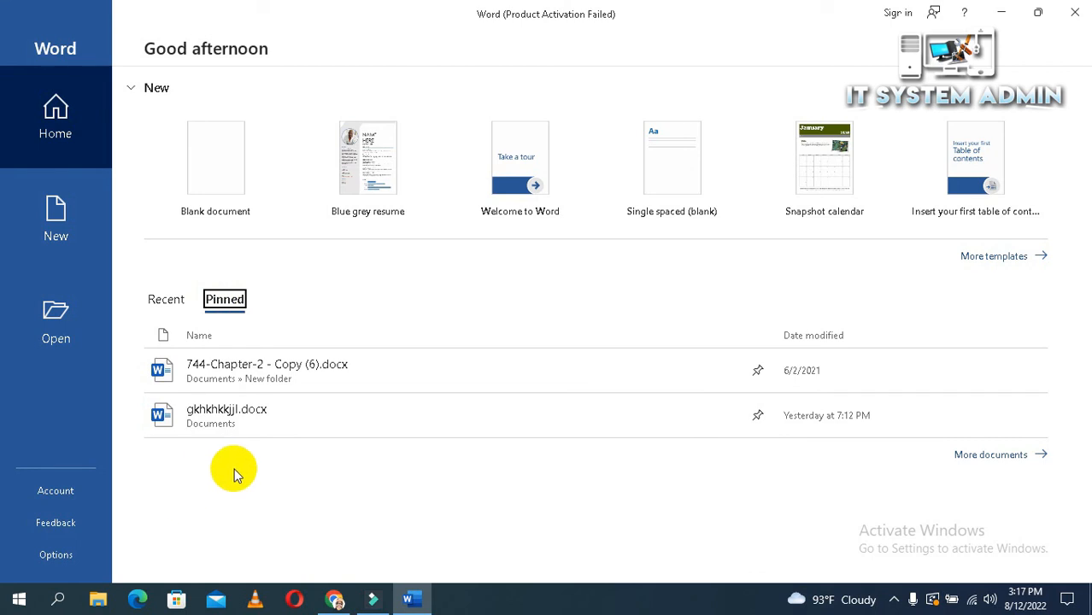
mouse_move(256, 481)
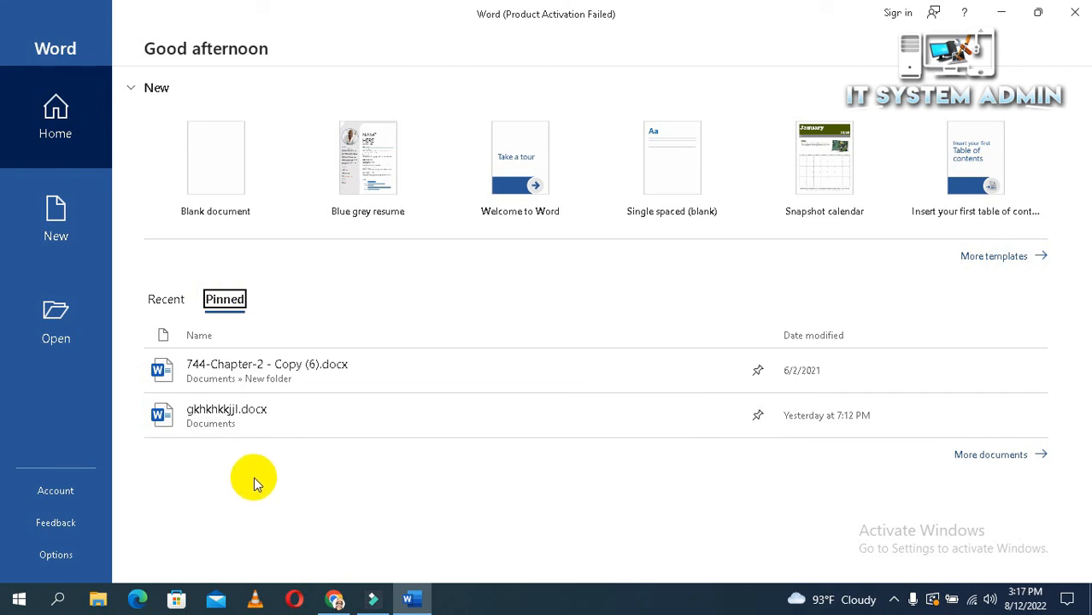
mouse_move(784, 14)
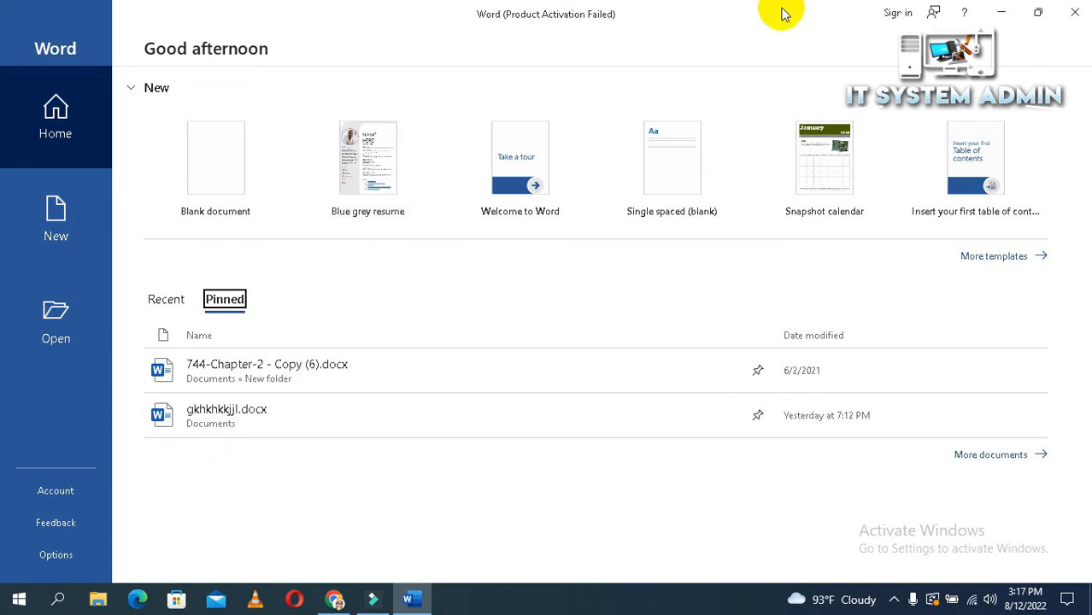
mouse_move(1075, 14)
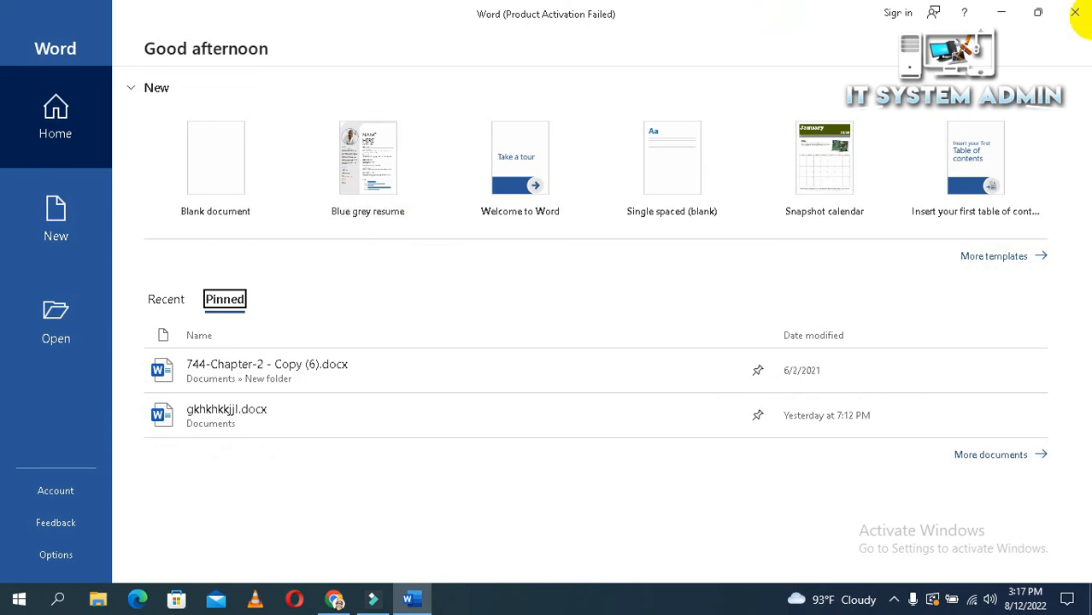
Close Word so the Windows desktop shows
left_click(1074, 12)
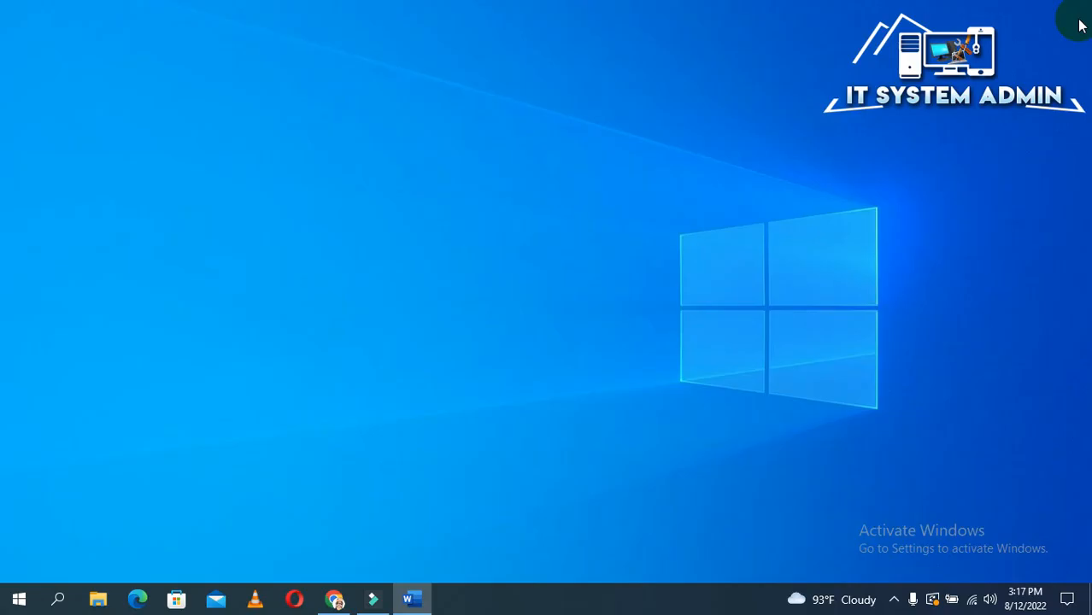